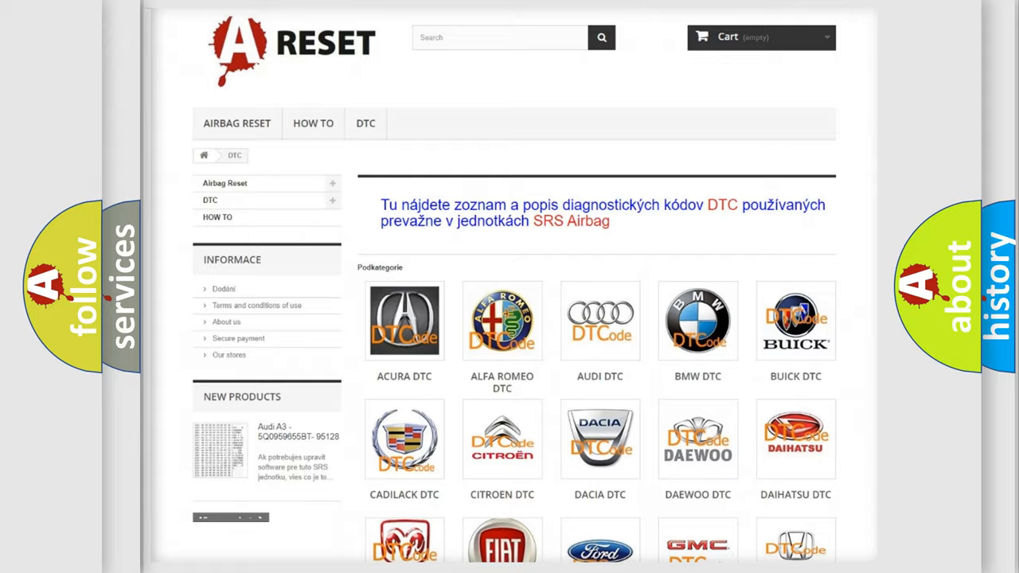
# - Open the FIAT DTC tile and scroll through its fault-code subcategory grid, returning to the top
pyautogui.scroll(-3)
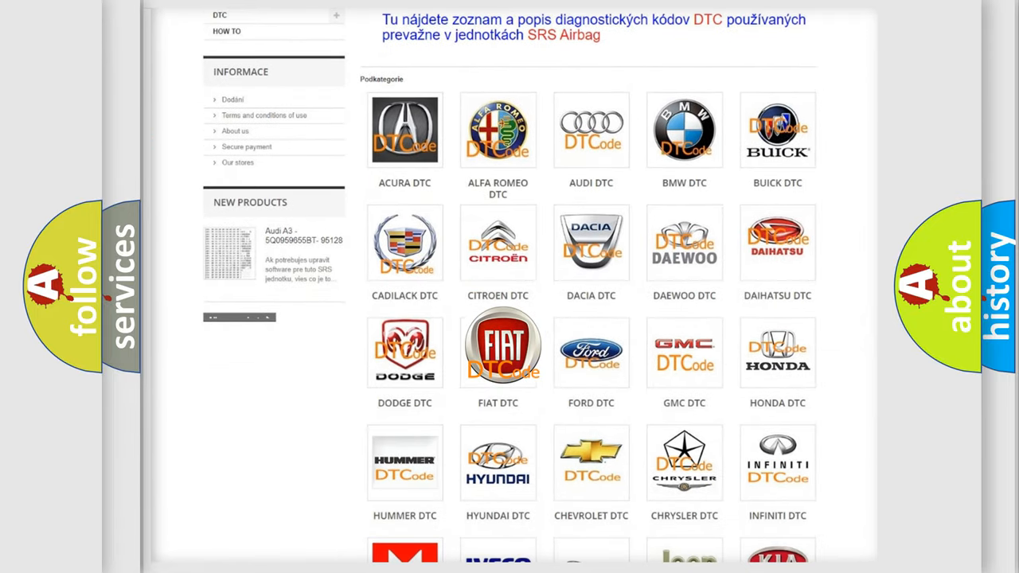
pyautogui.click(498, 352)
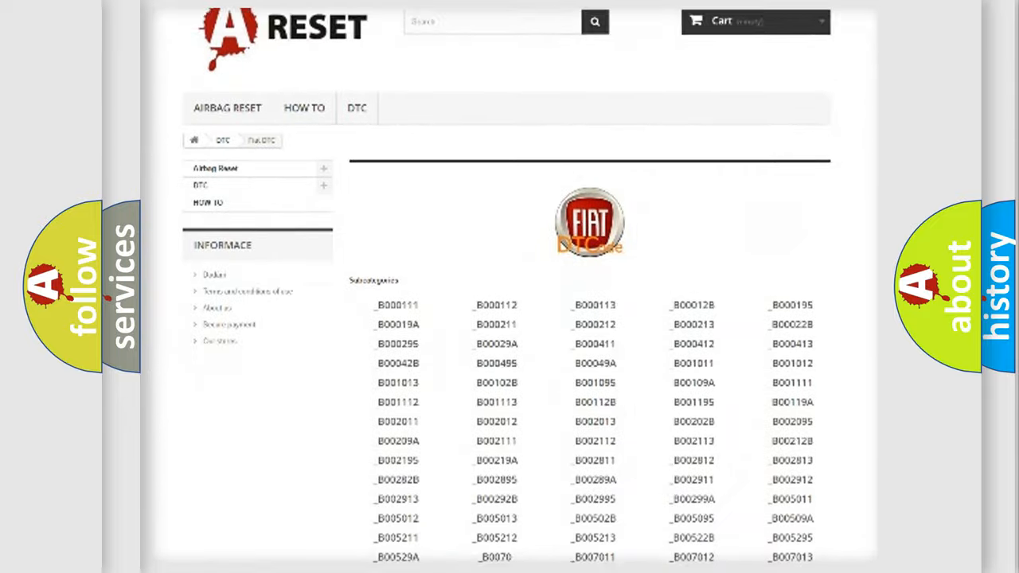
pyautogui.scroll(-3)
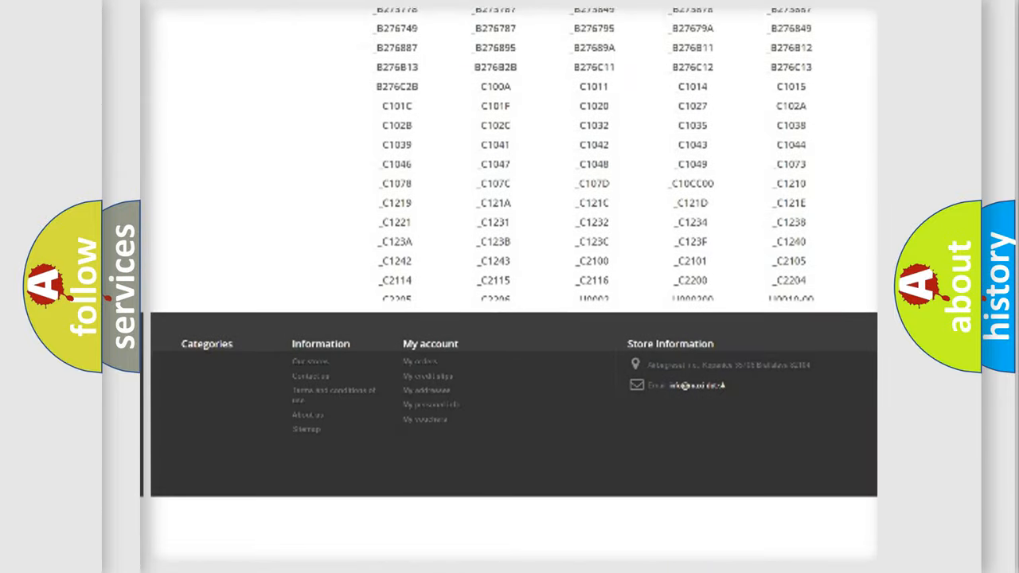
pyautogui.scroll(3)
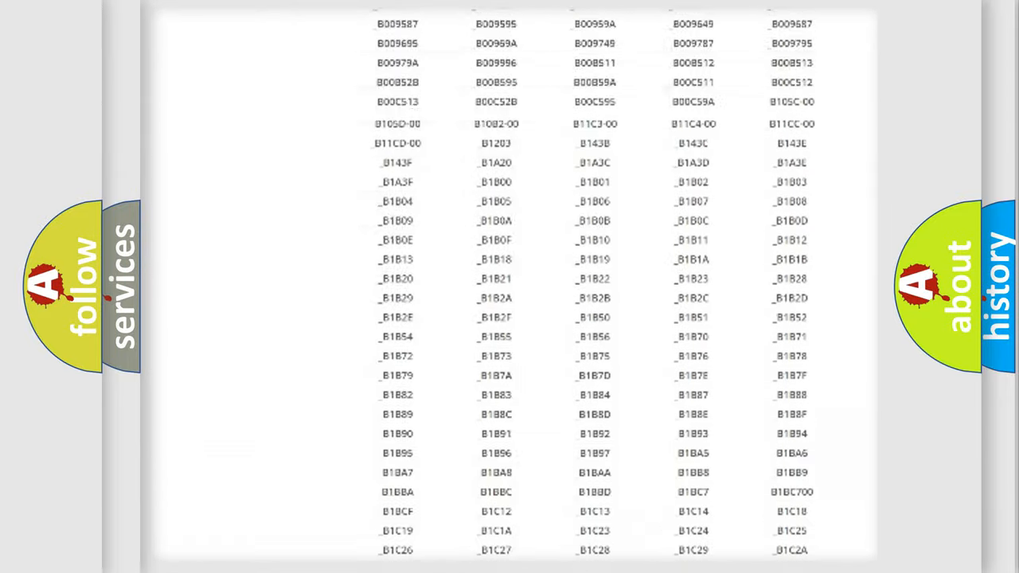
pyautogui.scroll(3)
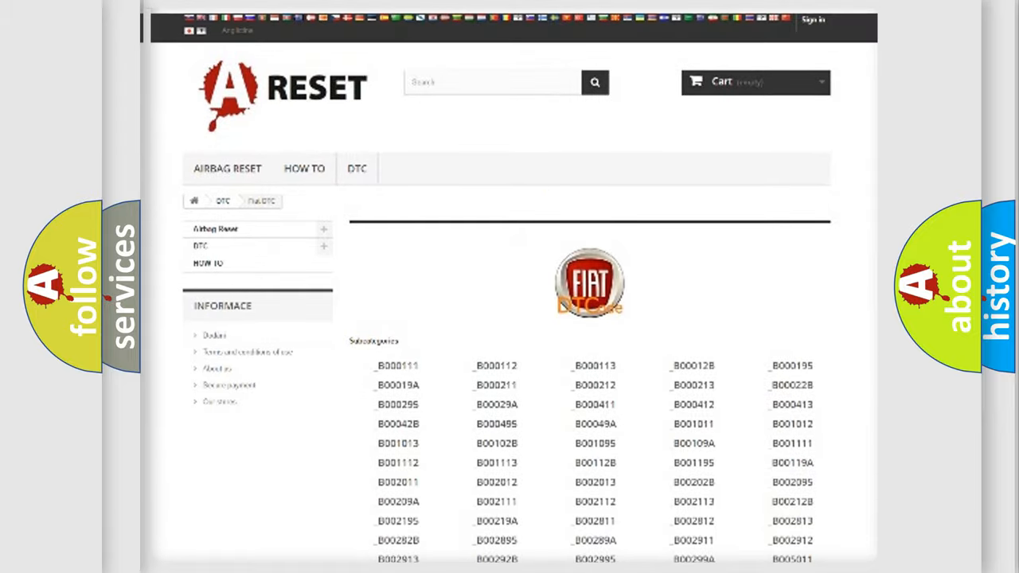